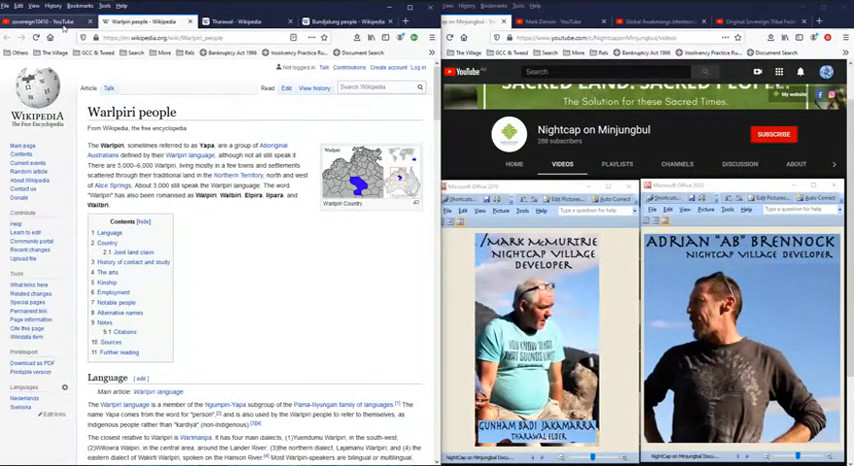
mouse_move(223, 247)
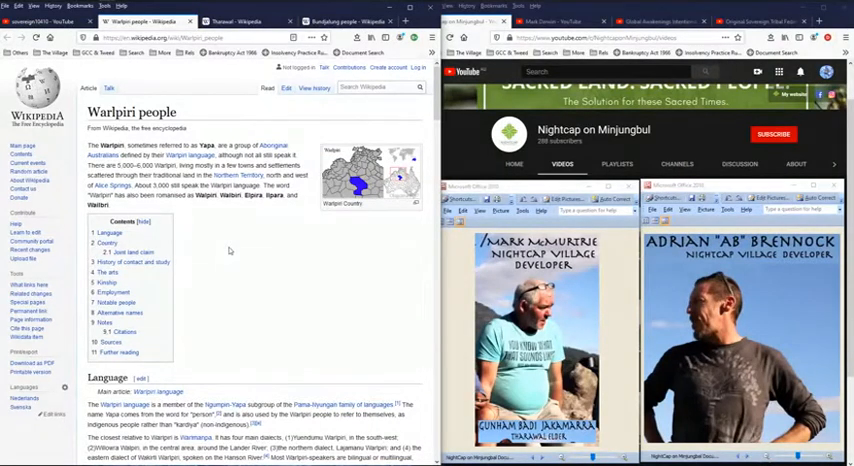
mouse_move(451, 276)
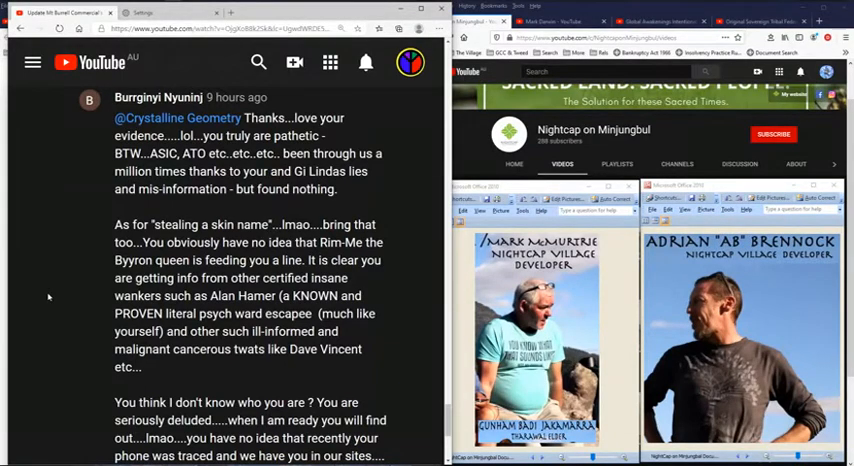
scroll(down, 3)
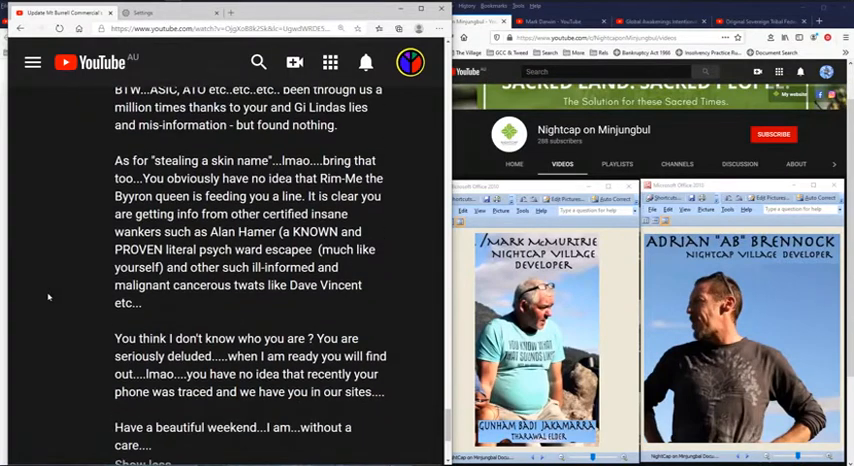
mouse_move(535, 330)
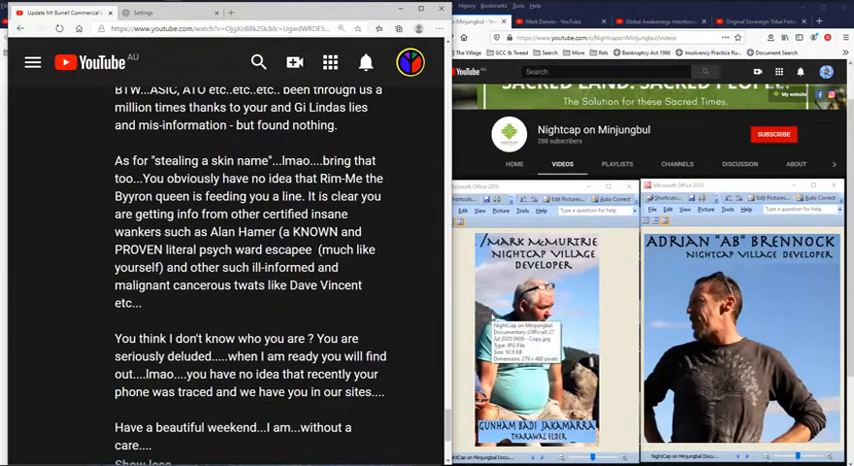